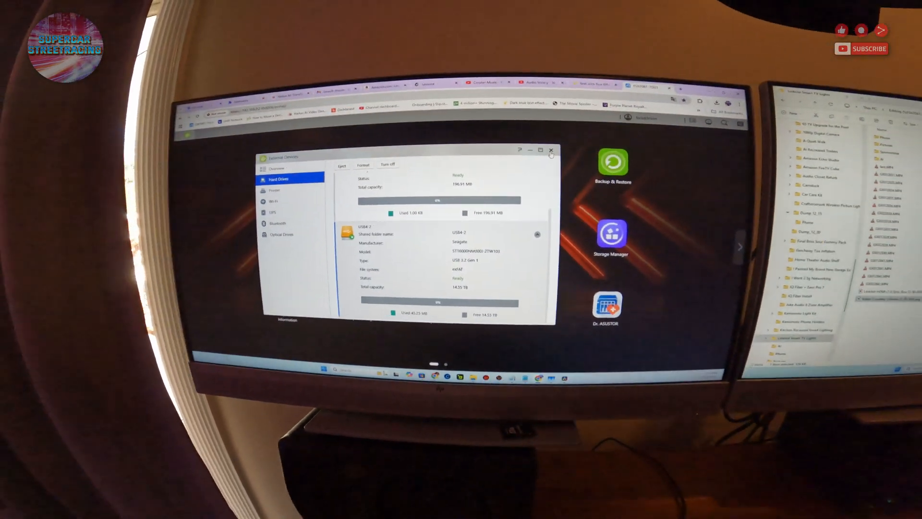
Launch Backup & Restore and begin creating a new external backup job.
click(612, 164)
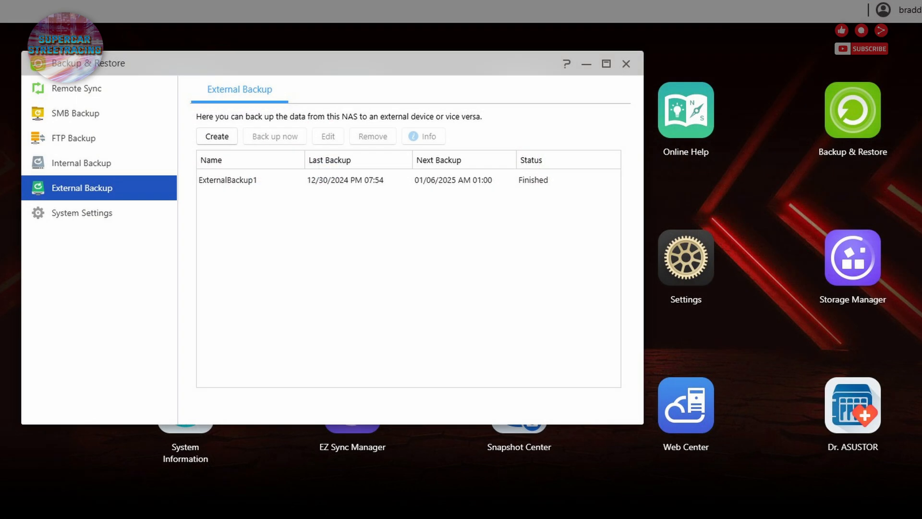
click(216, 135)
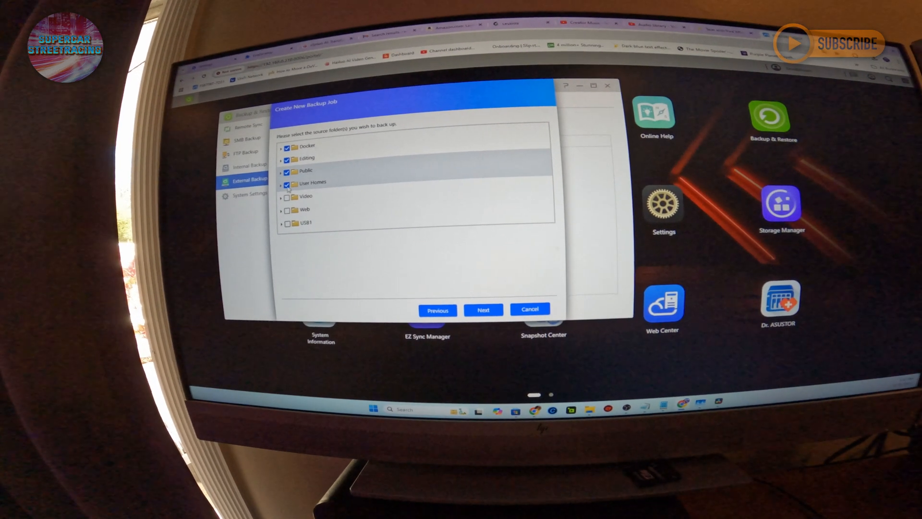
Scroll the source folder list to reach Video and Web below the ticked folders.
scroll(down, 3)
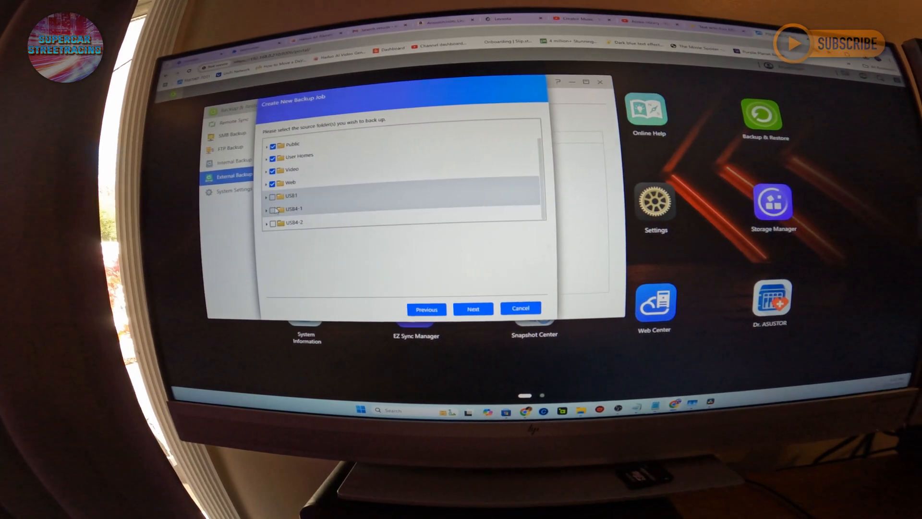